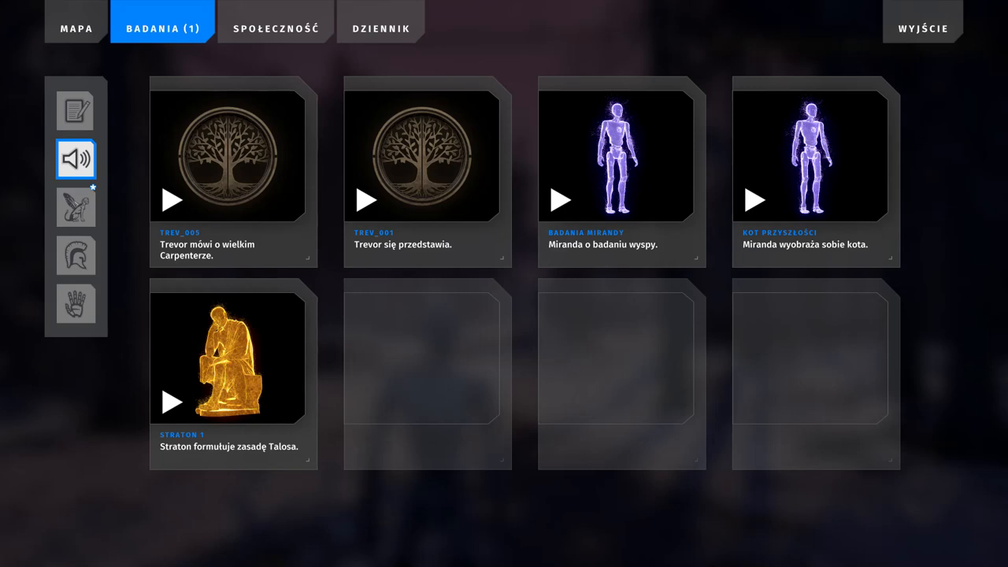
pyautogui.moveTo(883, 203)
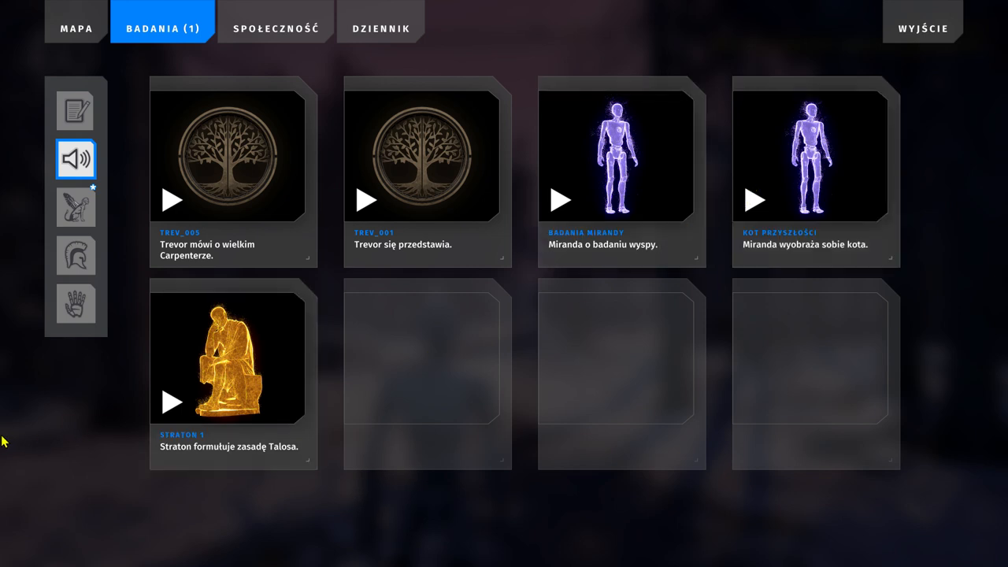
pyautogui.moveTo(194, 395)
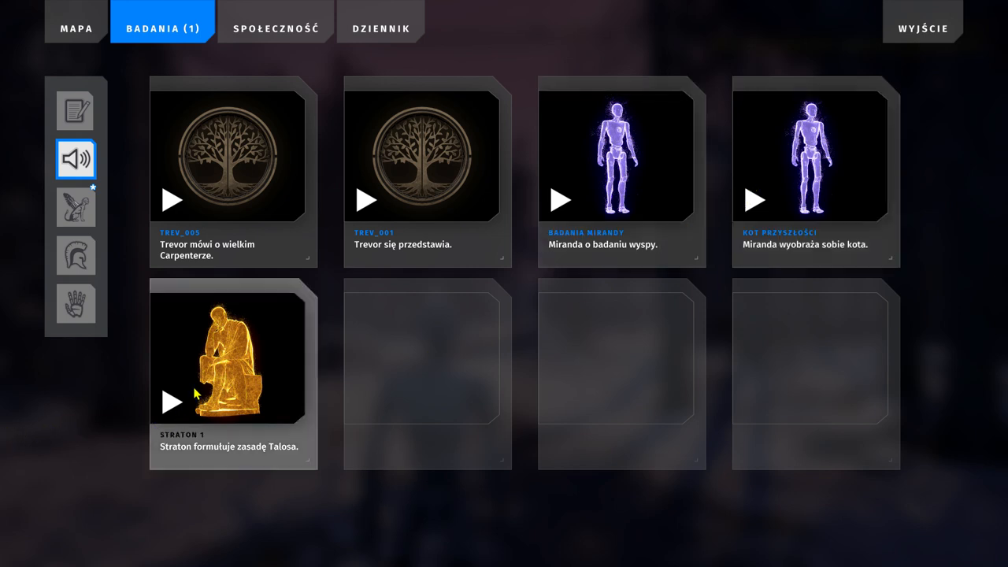
pyautogui.moveTo(860, 387)
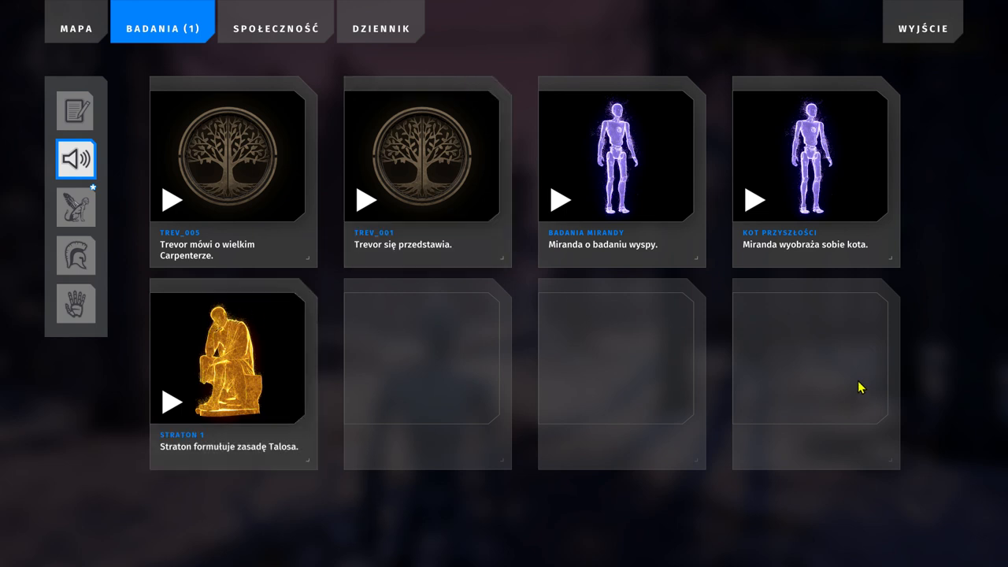
pyautogui.moveTo(768, 376)
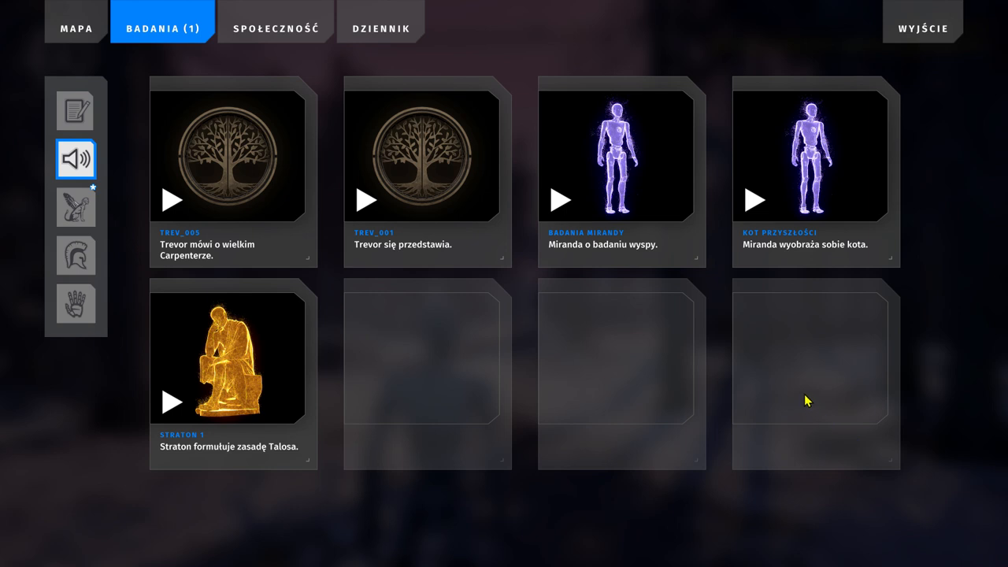
pyautogui.moveTo(782, 225)
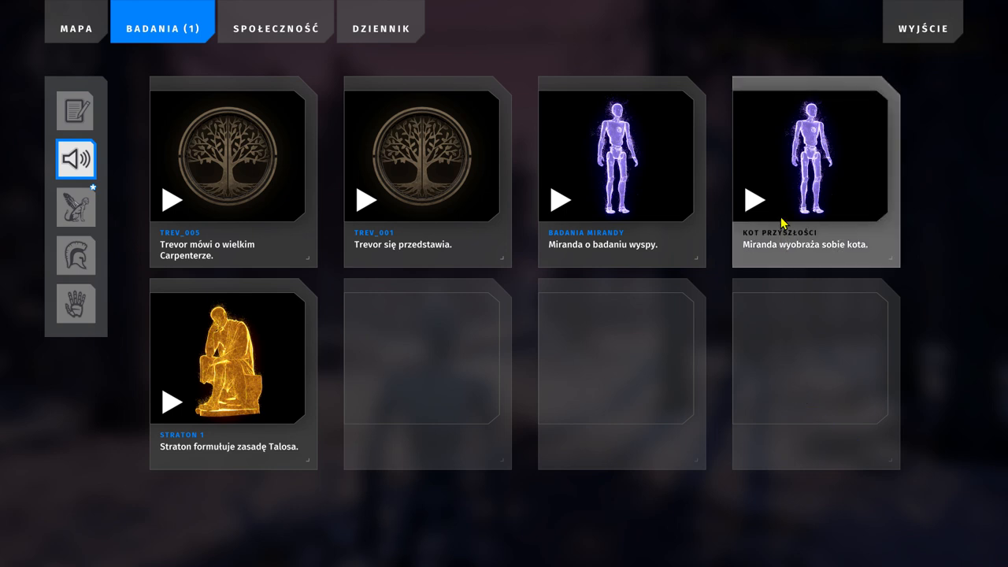
# Play Miranda's logs about imagining a cat and researching the island.
pyautogui.click(756, 198)
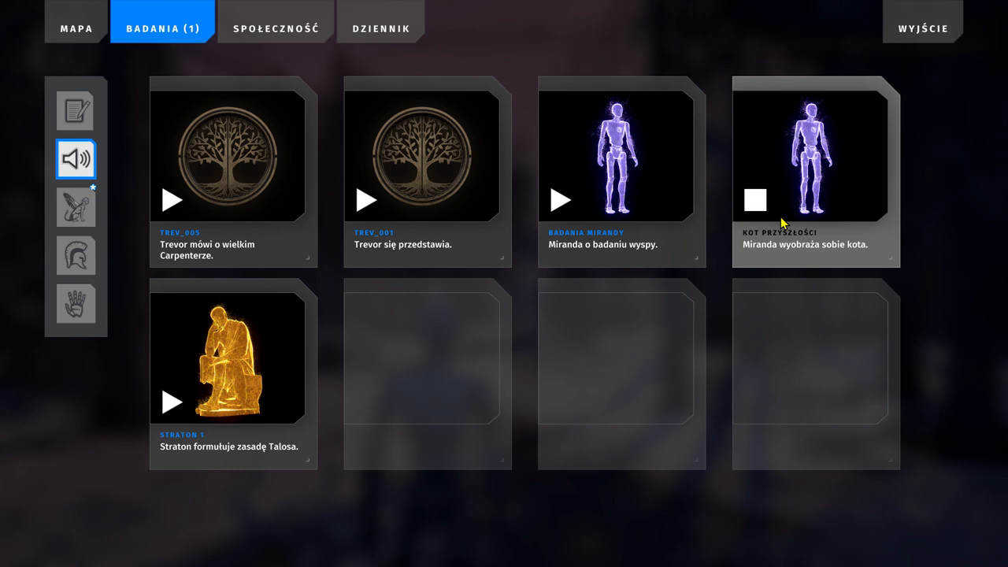
pyautogui.click(759, 198)
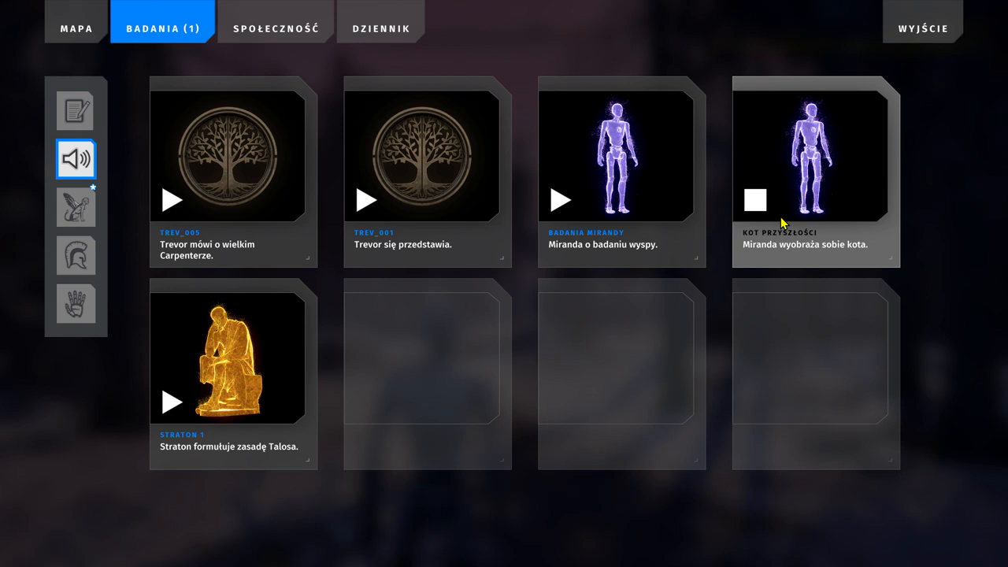
pyautogui.click(755, 200)
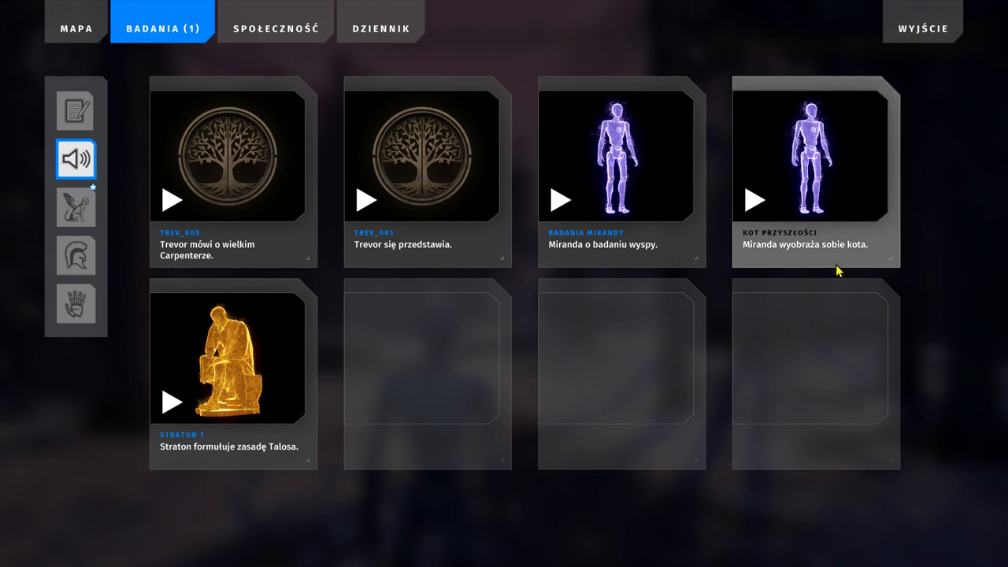
pyautogui.moveTo(844, 262)
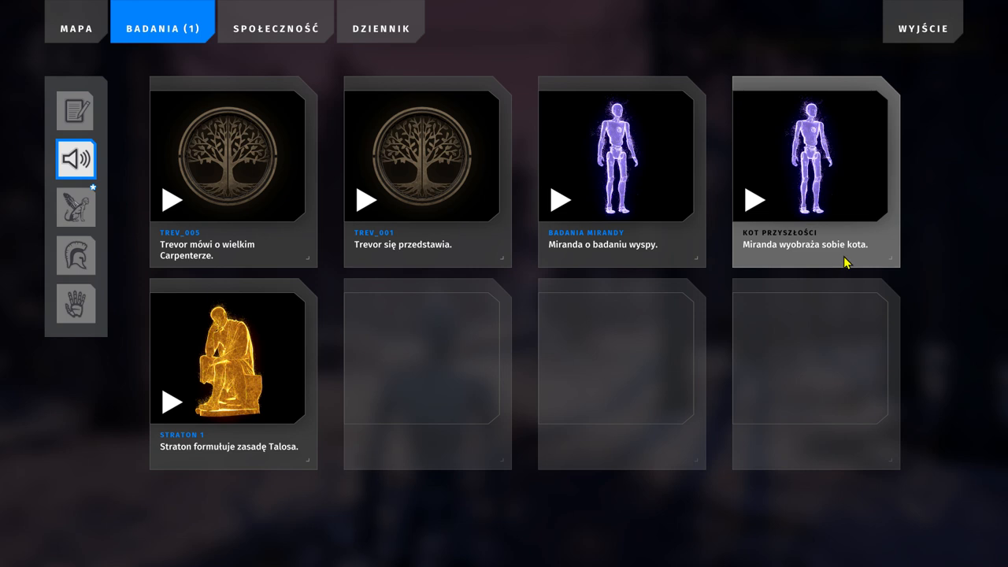
pyautogui.moveTo(600, 360)
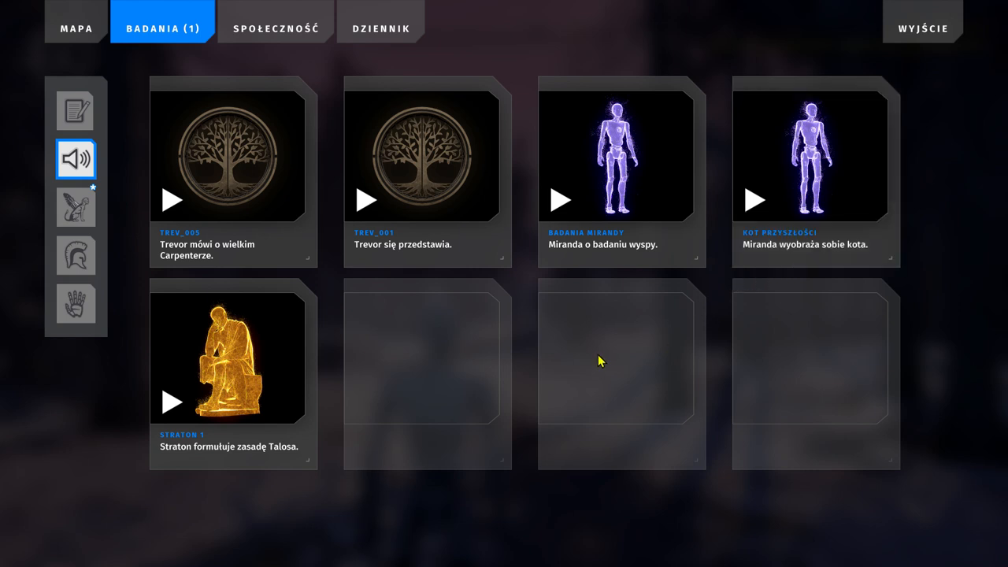
pyautogui.moveTo(531, 186)
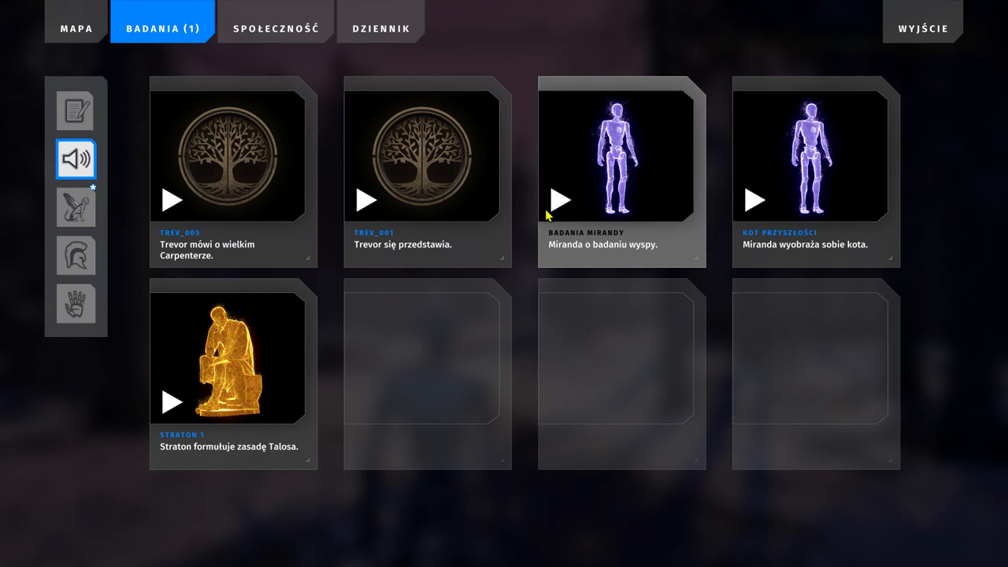
pyautogui.click(567, 199)
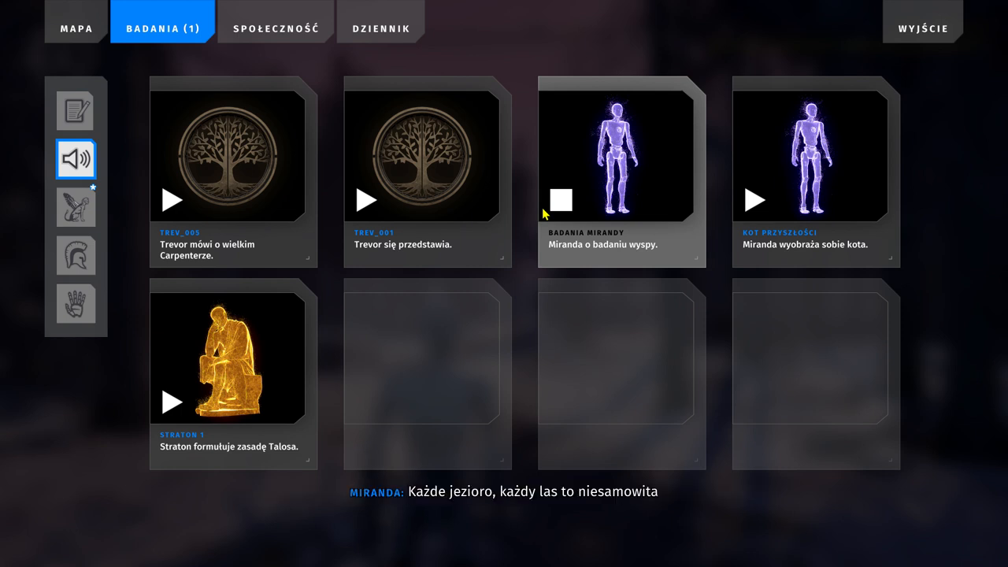
pyautogui.moveTo(630, 267)
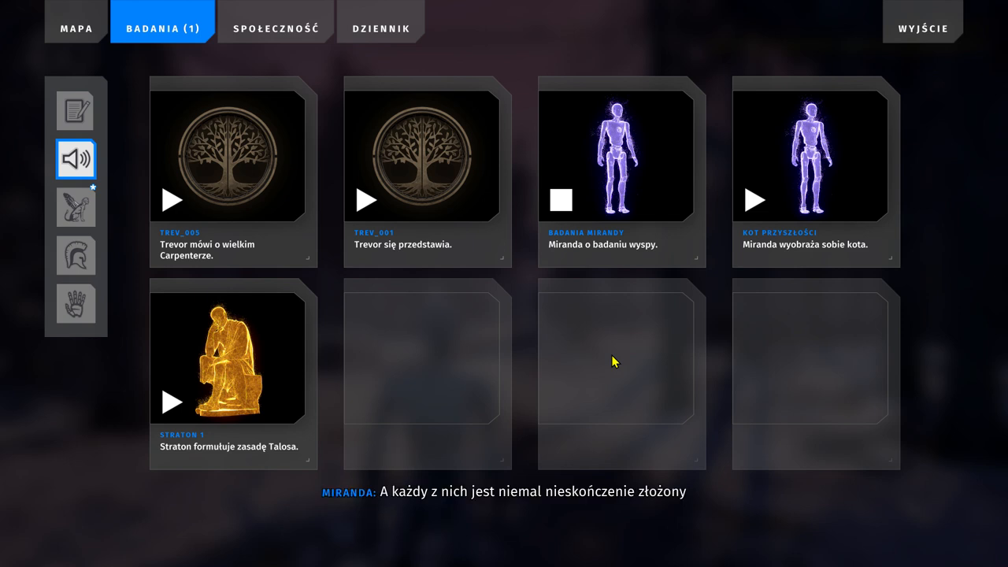
pyautogui.moveTo(652, 361)
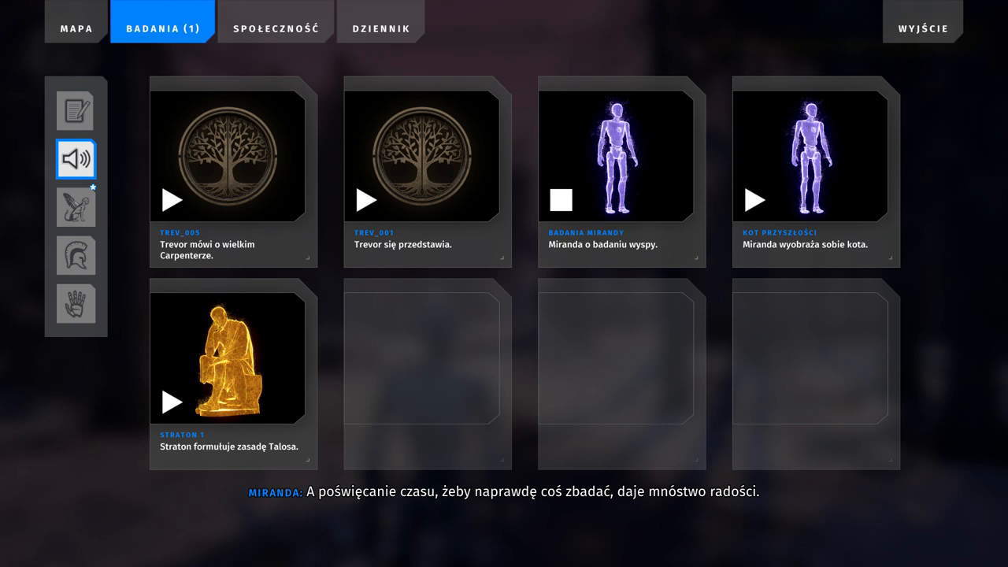
pyautogui.moveTo(740, 410)
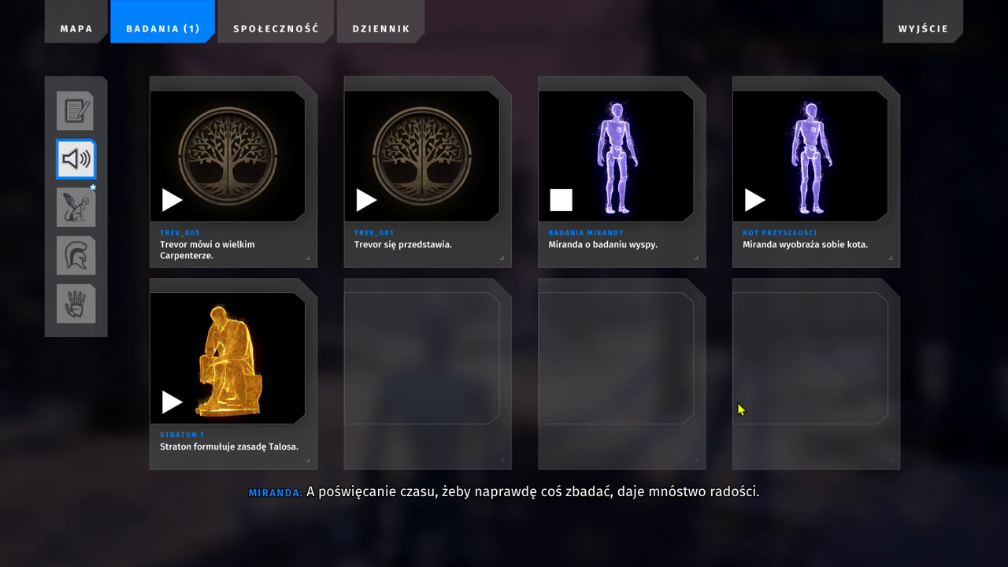
pyautogui.moveTo(775, 402)
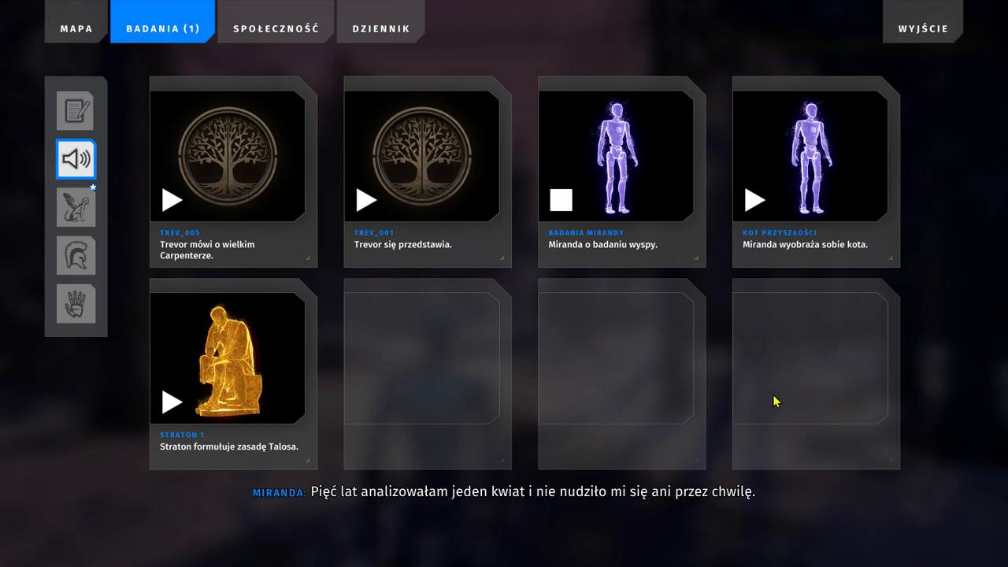
pyautogui.moveTo(939, 527)
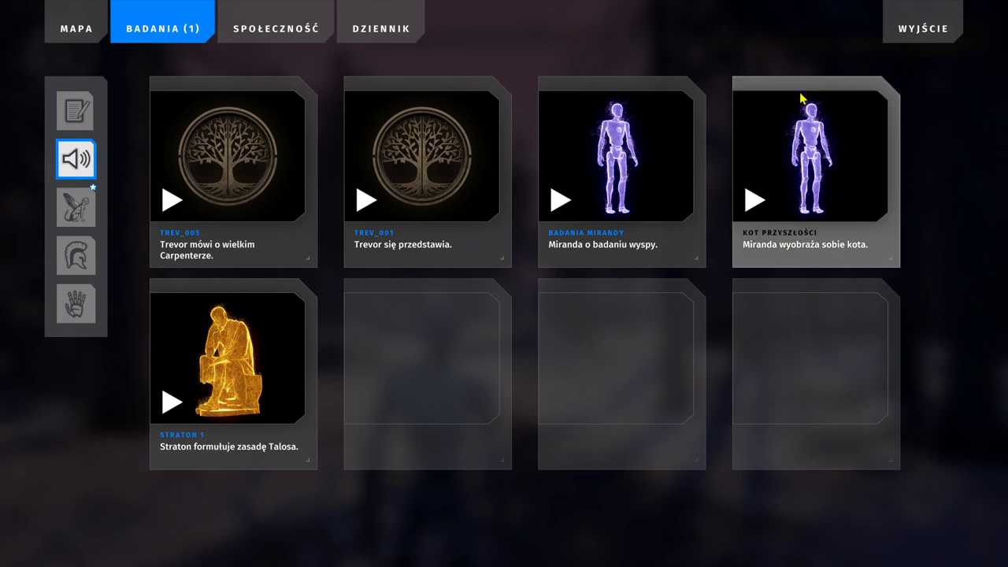
# Replay the cat log, then play Trevor's Carpenter log and stop it.
pyautogui.click(759, 198)
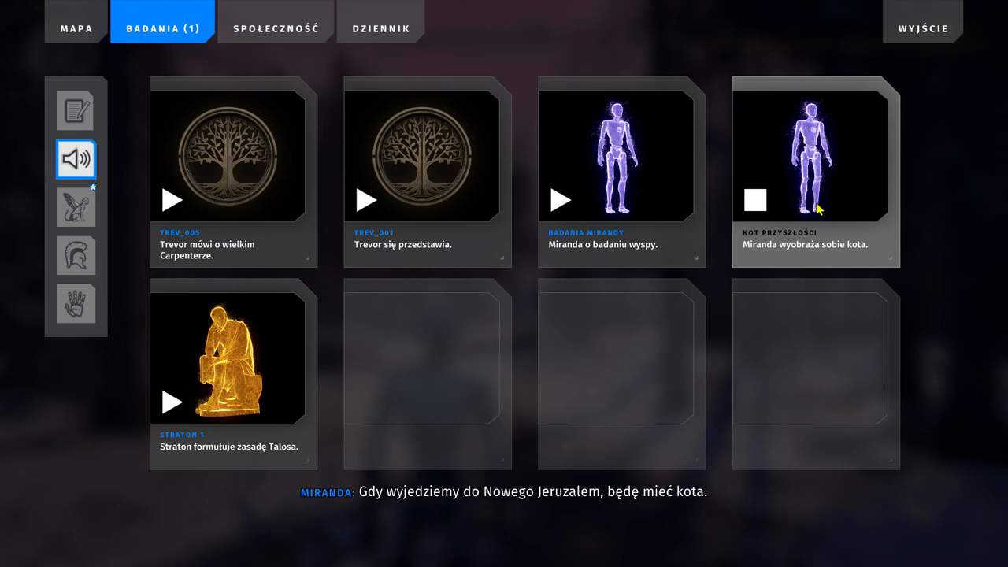
pyautogui.moveTo(510, 528)
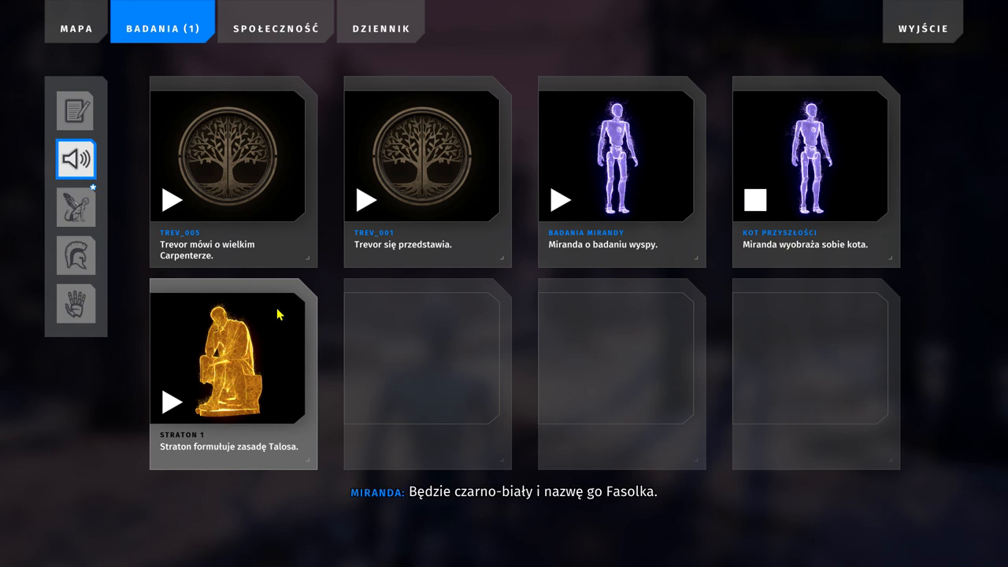
pyautogui.moveTo(231, 299)
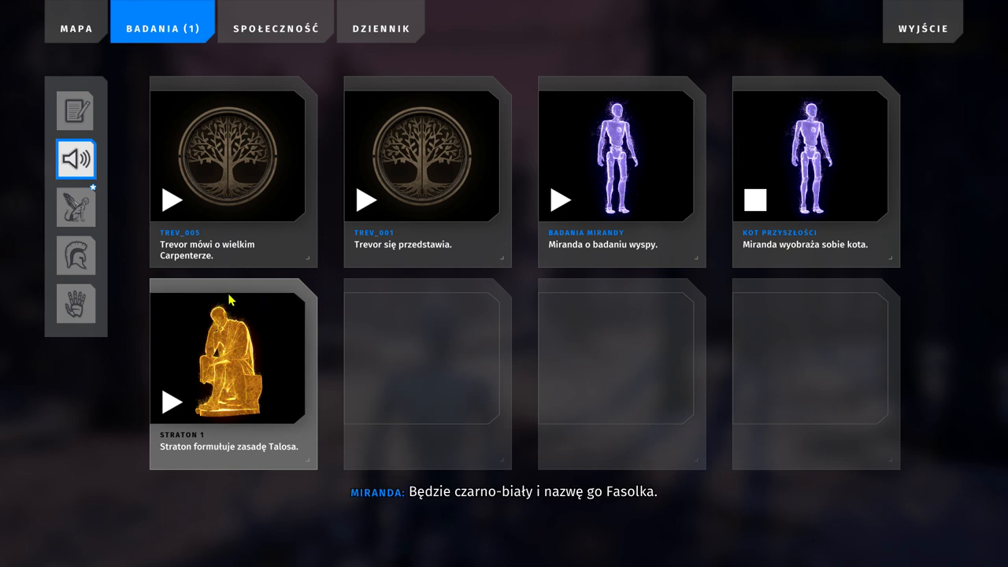
pyautogui.moveTo(231, 255)
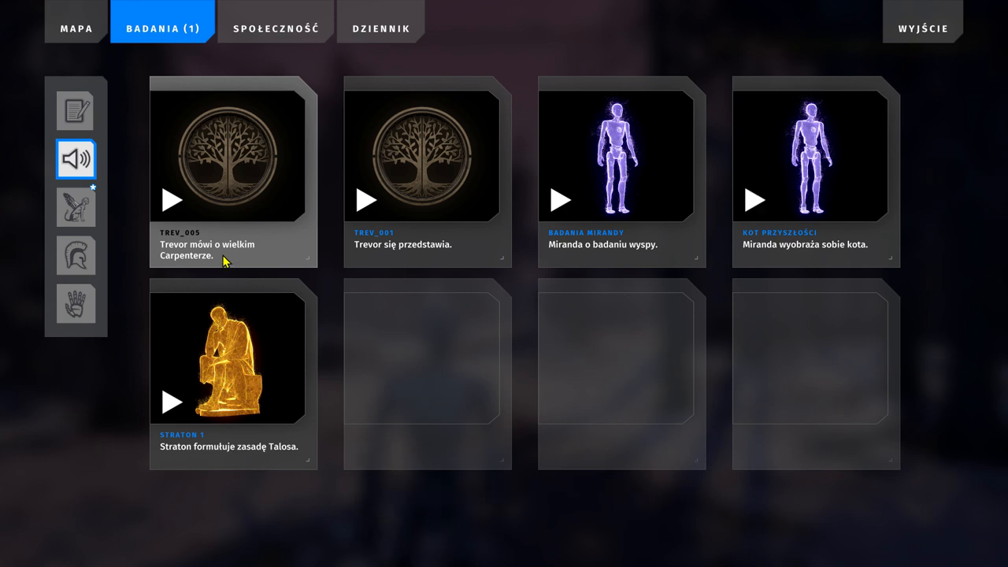
pyautogui.click(173, 198)
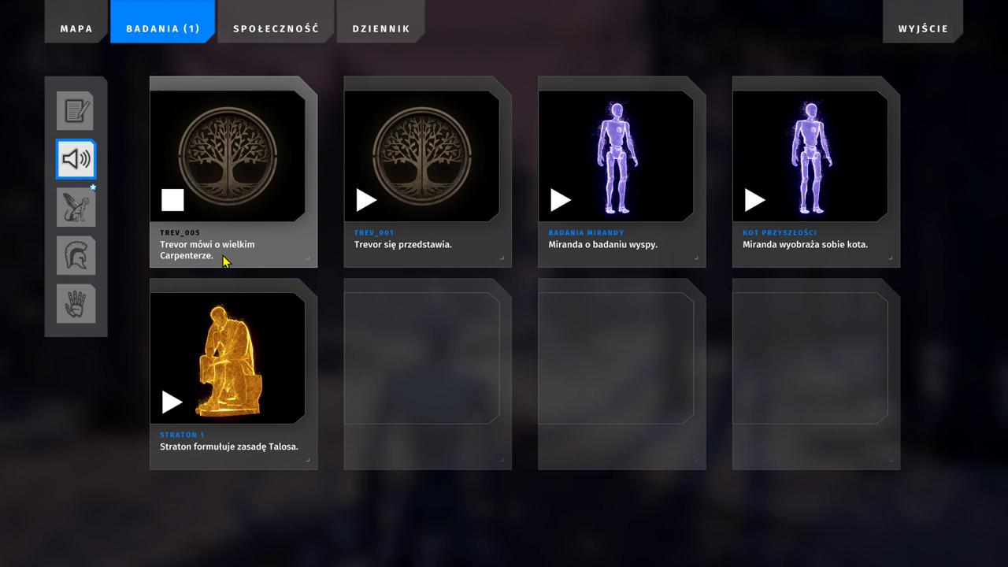
pyautogui.click(171, 199)
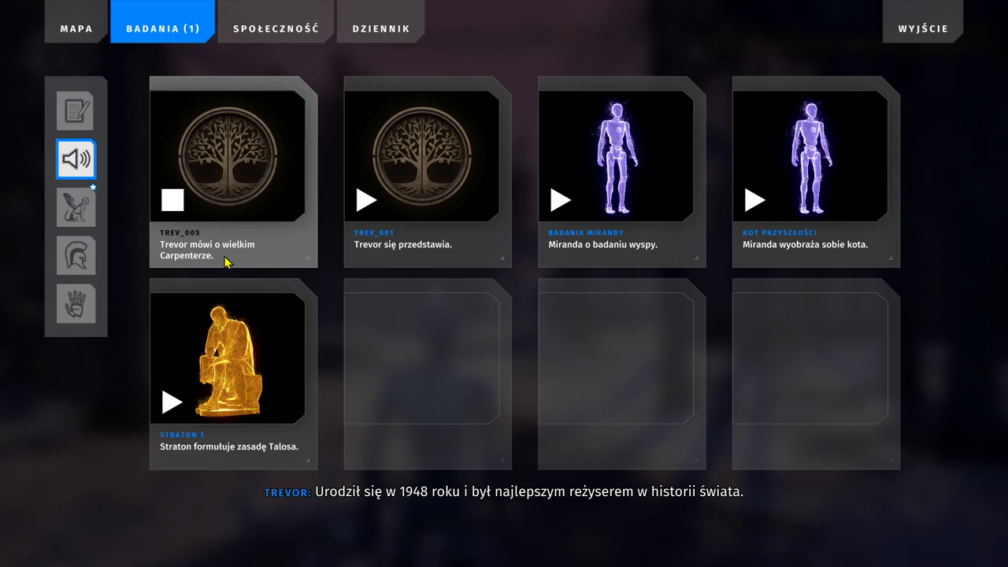
pyautogui.moveTo(472, 451)
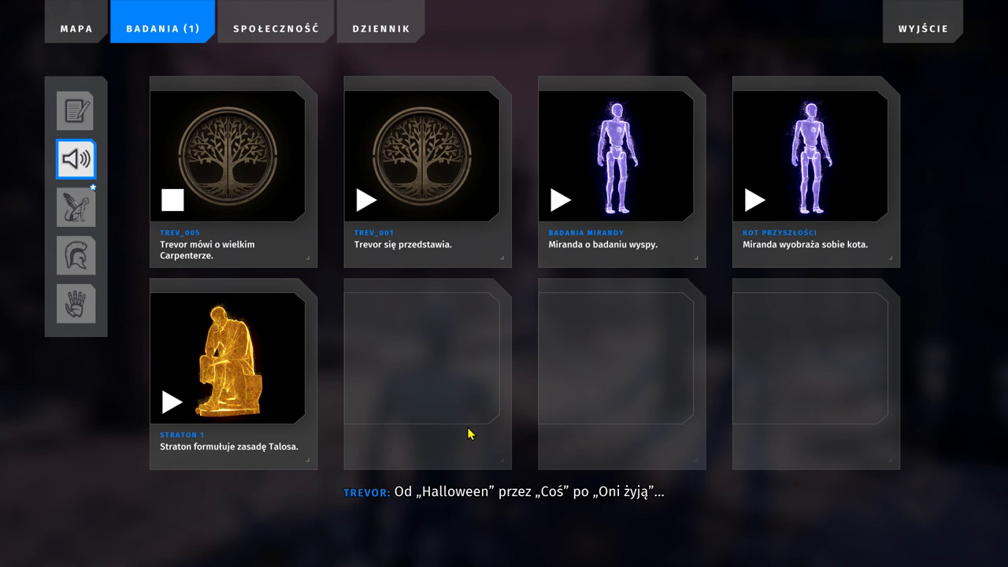
pyautogui.moveTo(469, 435)
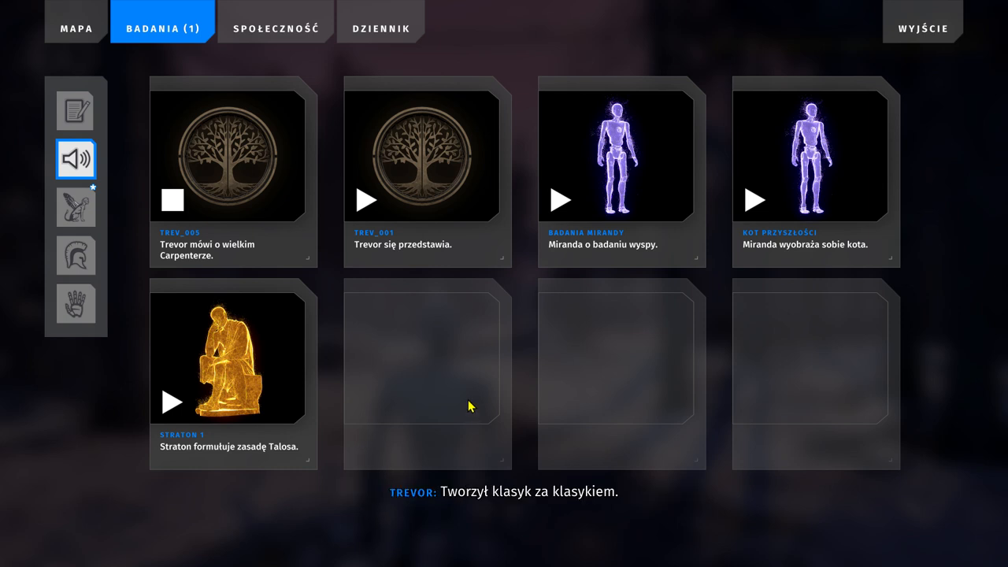
pyautogui.moveTo(472, 356)
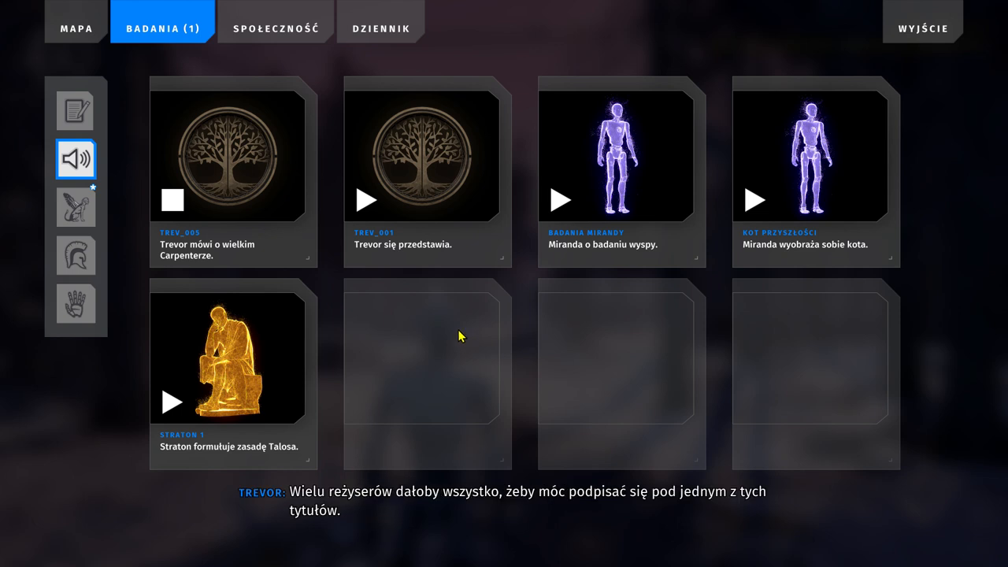
pyautogui.moveTo(452, 330)
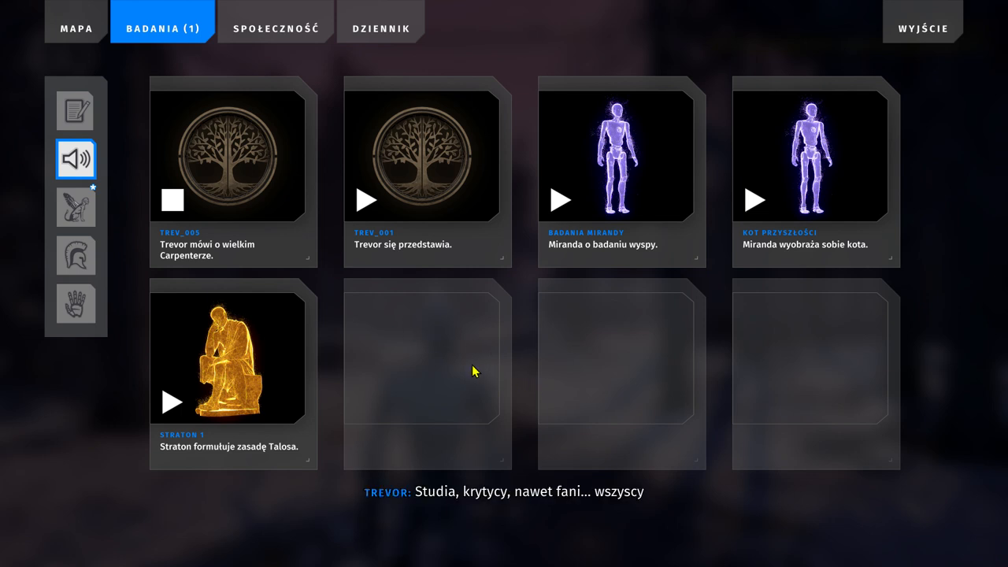
pyautogui.moveTo(439, 369)
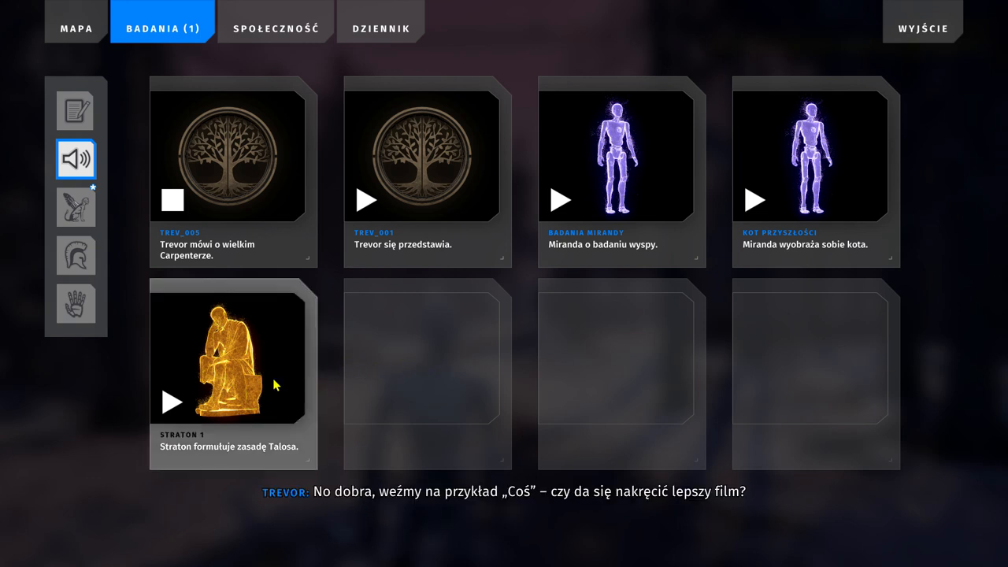
pyautogui.moveTo(189, 406)
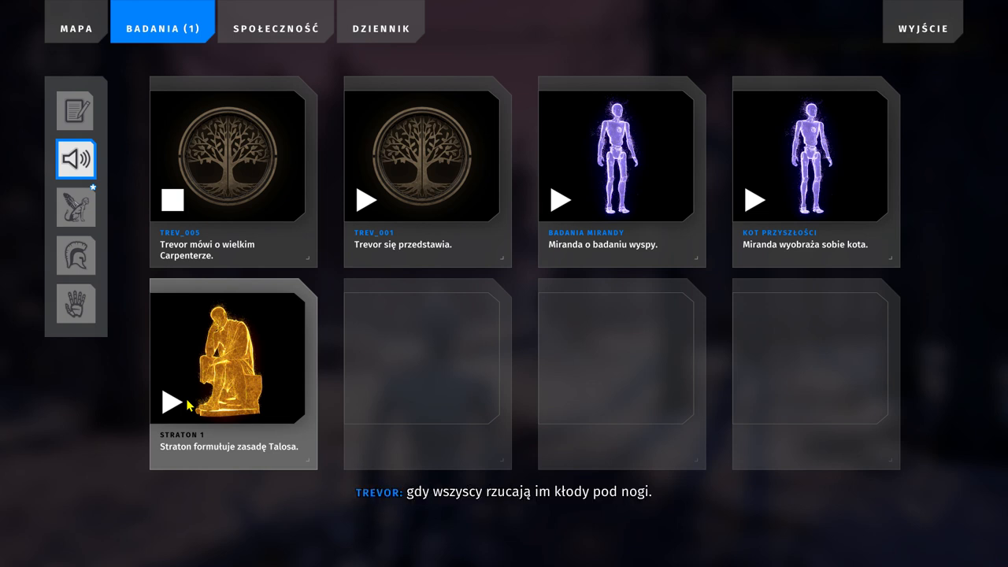
pyautogui.click(170, 199)
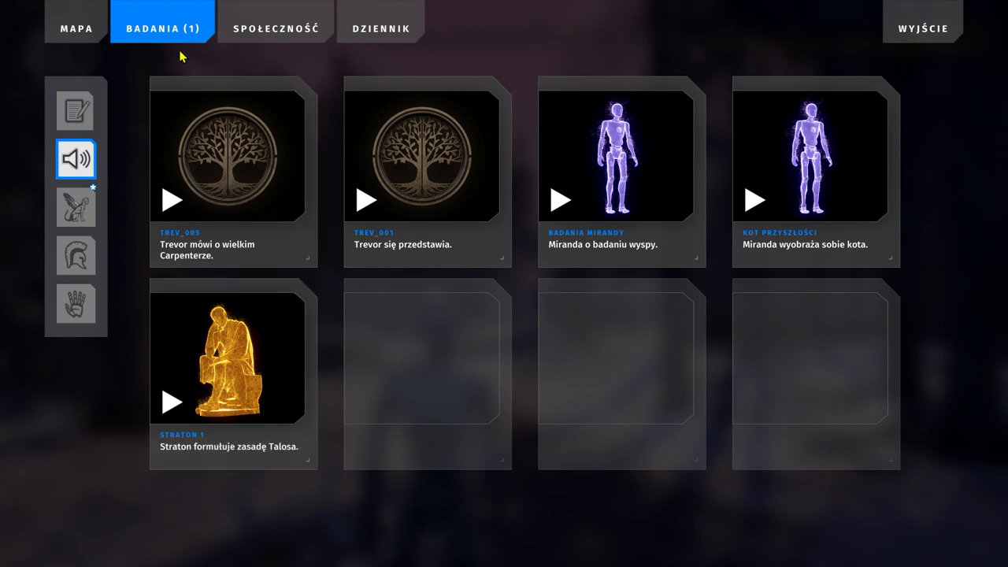
pyautogui.moveTo(175, 41)
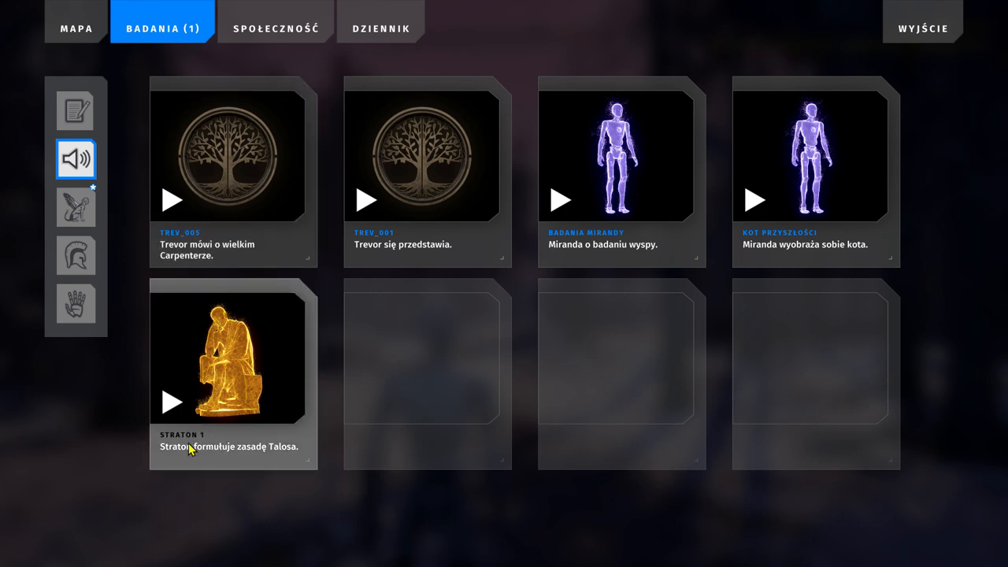
# Play Straton's log about formulating the Talos principle with subtitles.
pyautogui.click(172, 402)
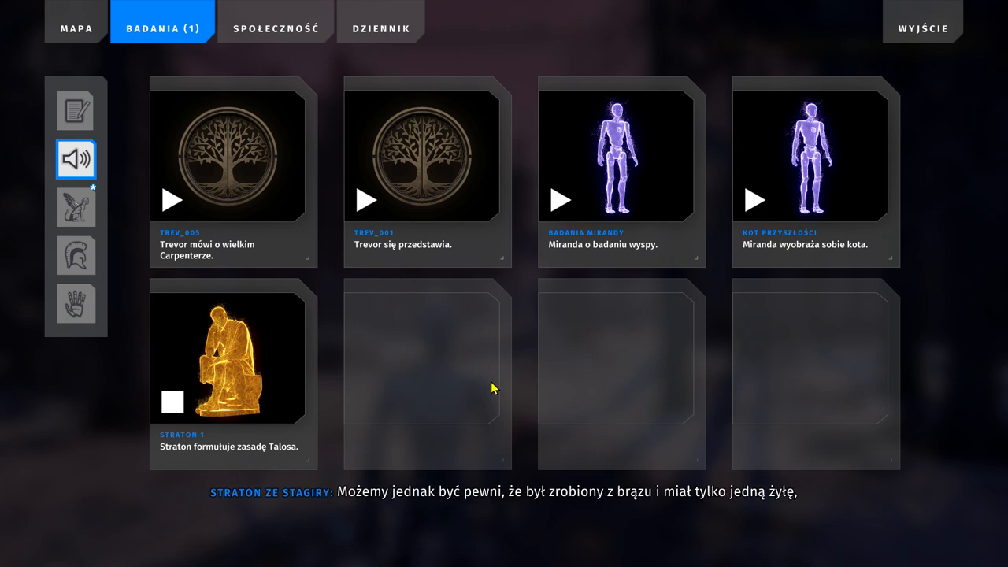
pyautogui.moveTo(483, 389)
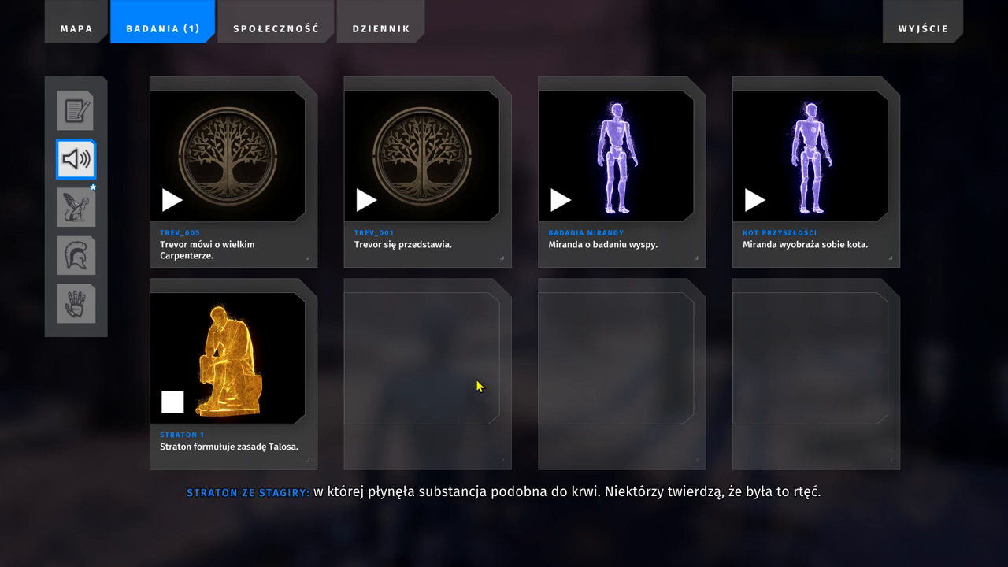
pyautogui.moveTo(472, 385)
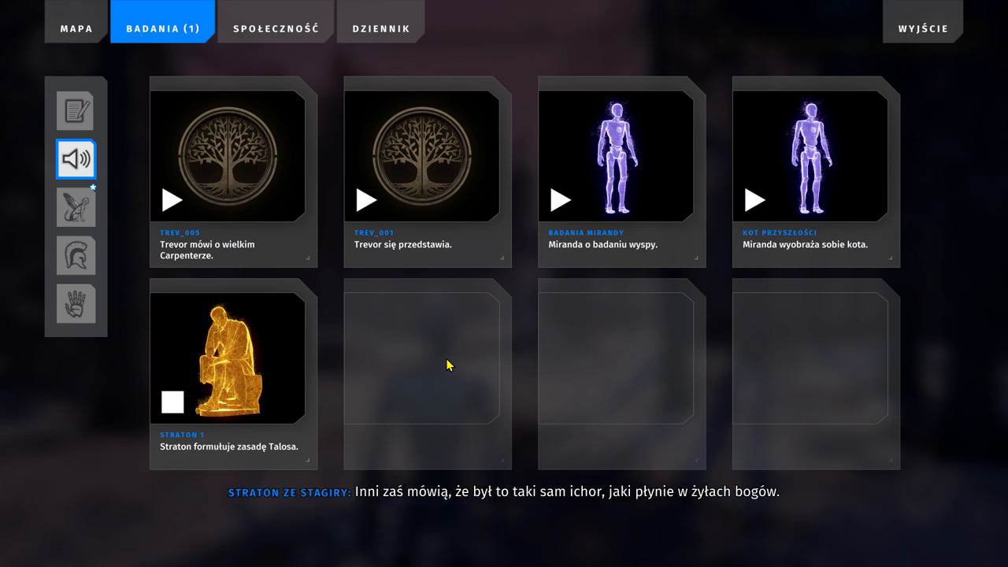
pyautogui.moveTo(438, 351)
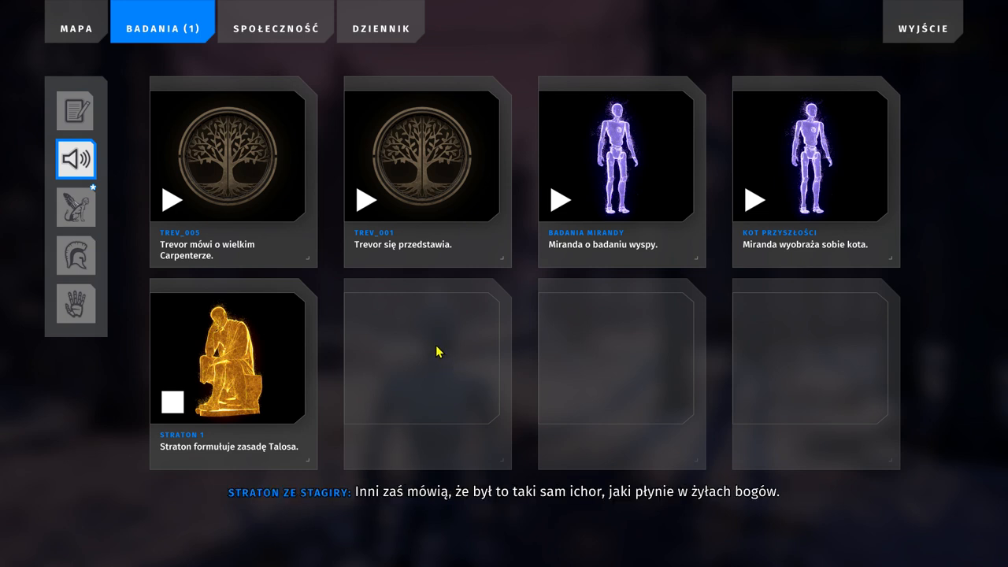
pyautogui.moveTo(433, 329)
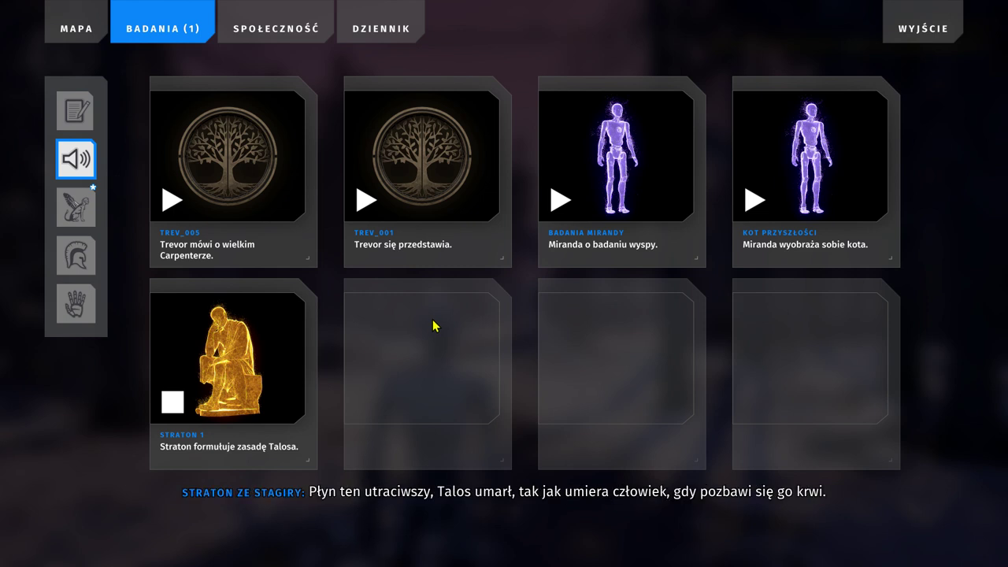
pyautogui.moveTo(432, 321)
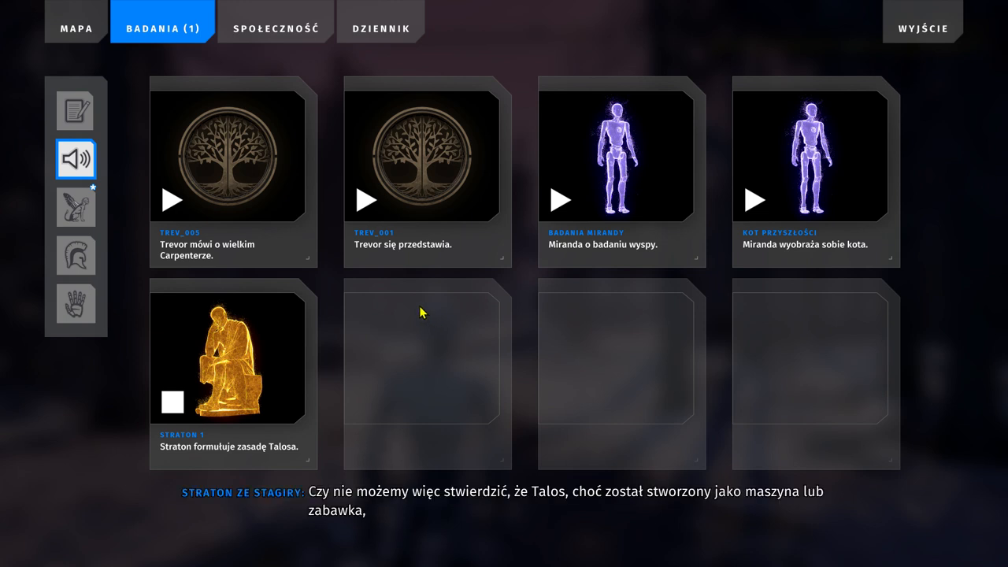
pyautogui.moveTo(419, 312)
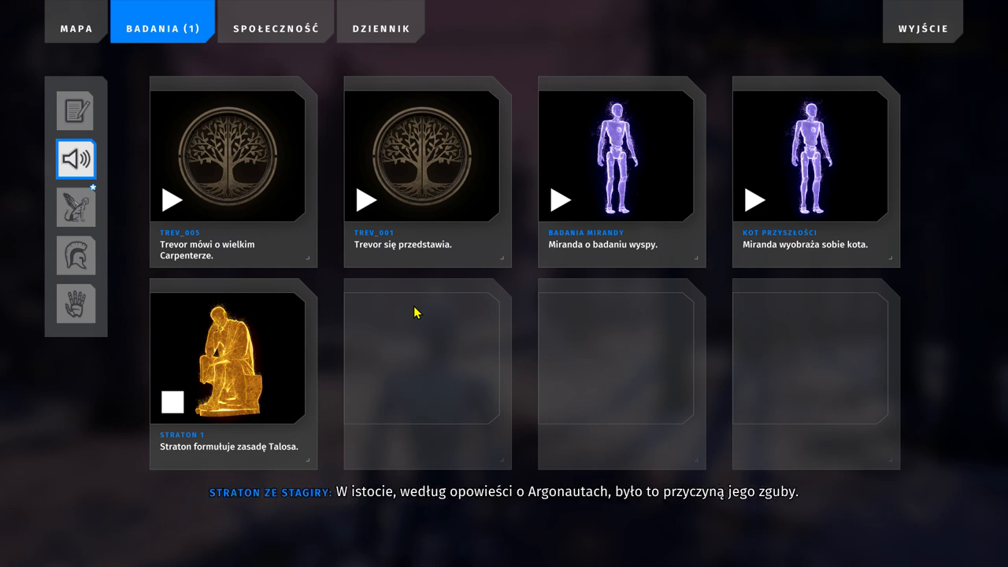
pyautogui.moveTo(413, 312)
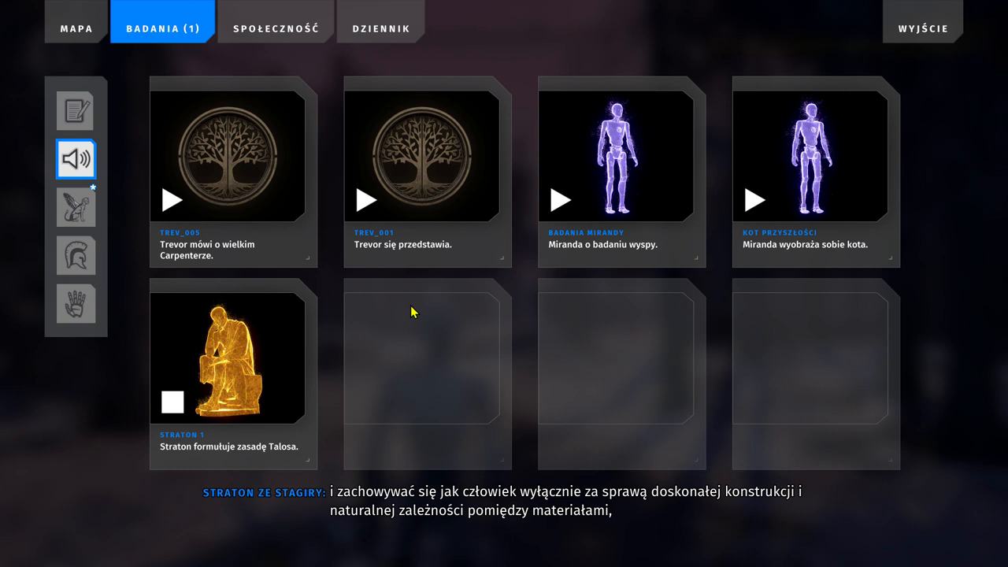
pyautogui.moveTo(408, 283)
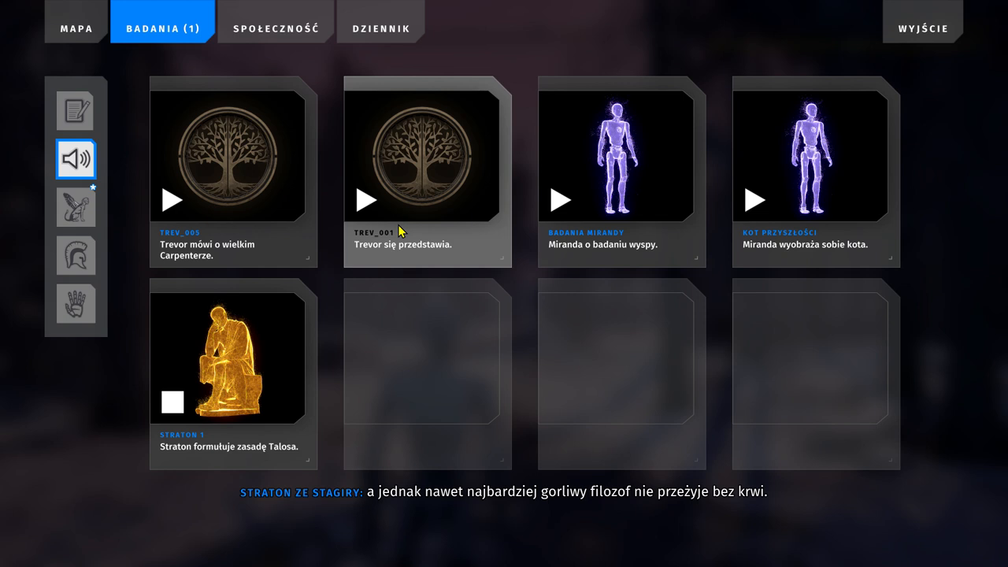
# Stop Straton's log, play TREV_001, and select the note and helmet sidebar categories.
pyautogui.click(172, 402)
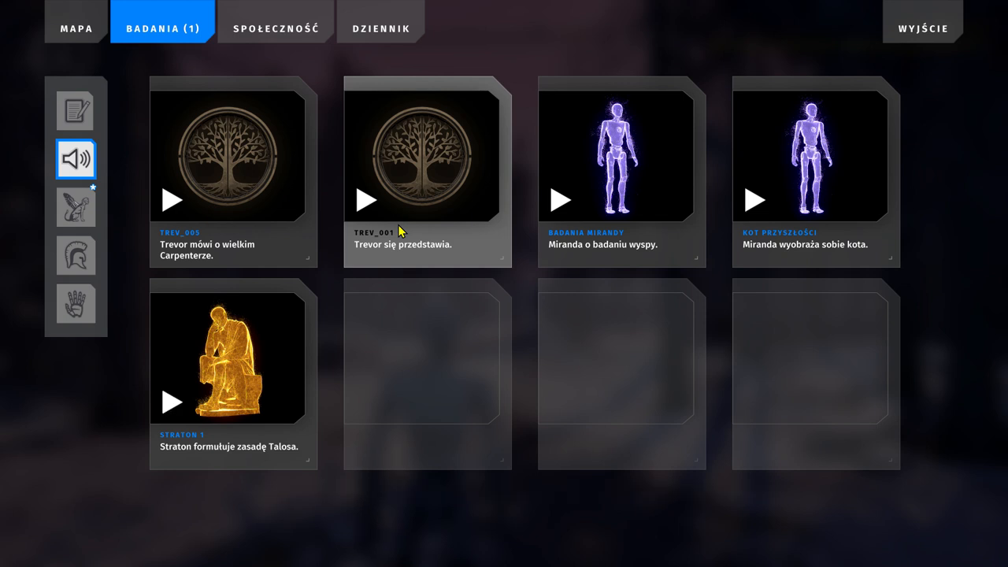
pyautogui.click(367, 200)
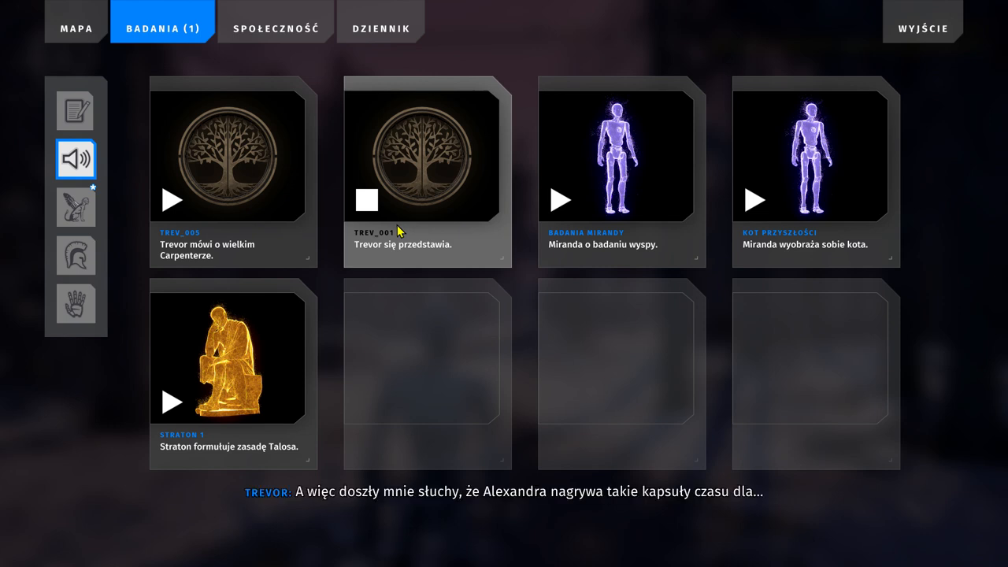
pyautogui.moveTo(478, 343)
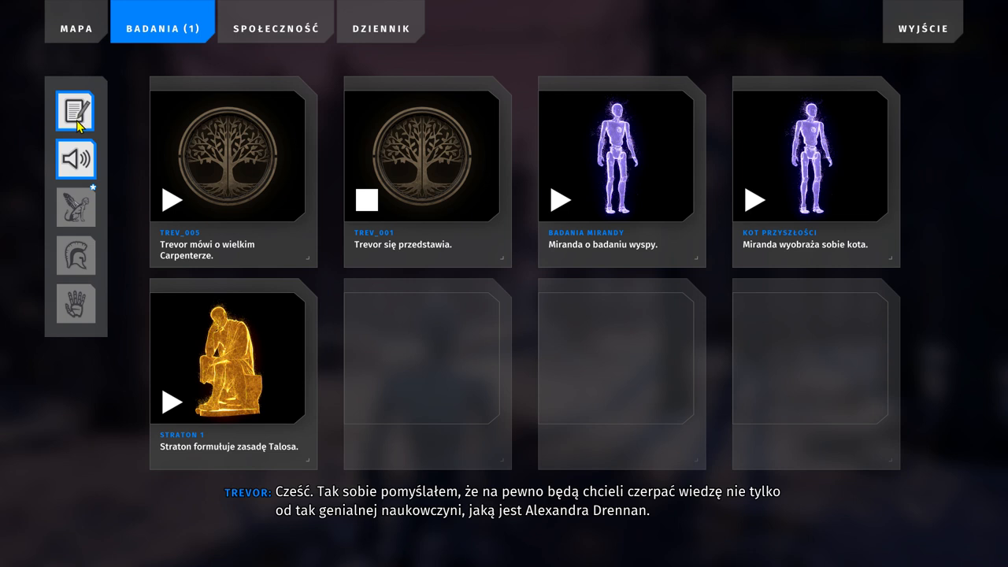
pyautogui.click(76, 159)
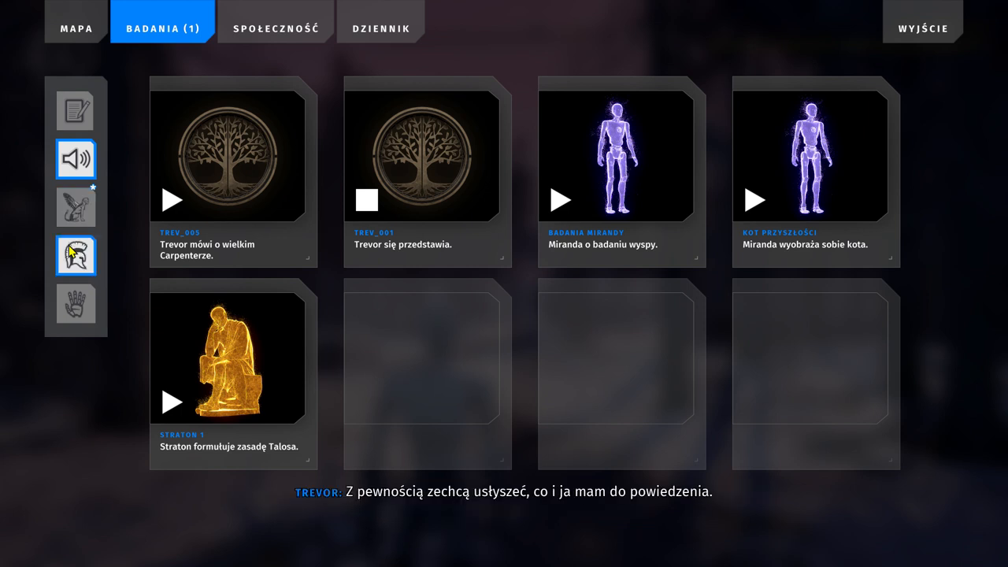
pyautogui.moveTo(65, 242)
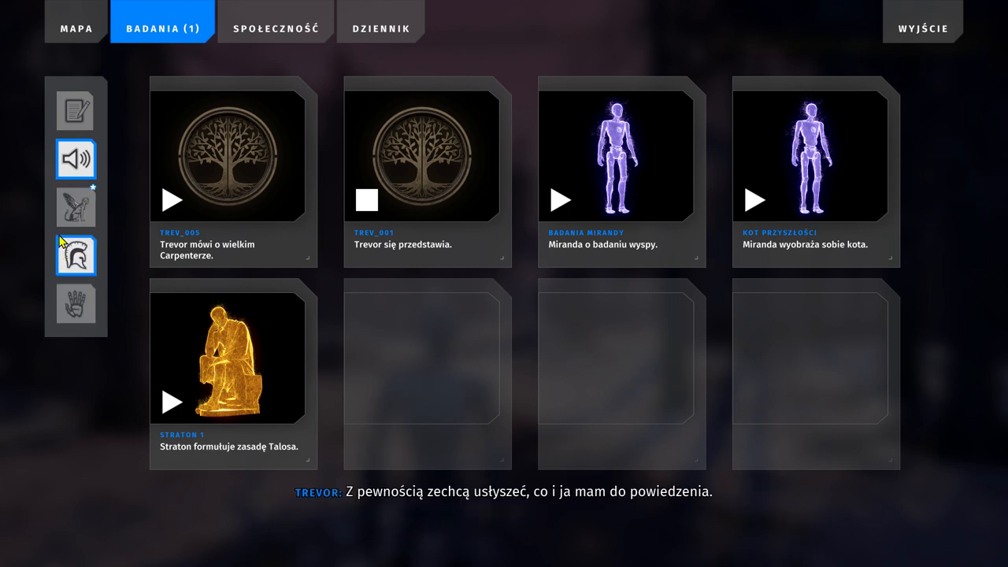
pyautogui.click(76, 110)
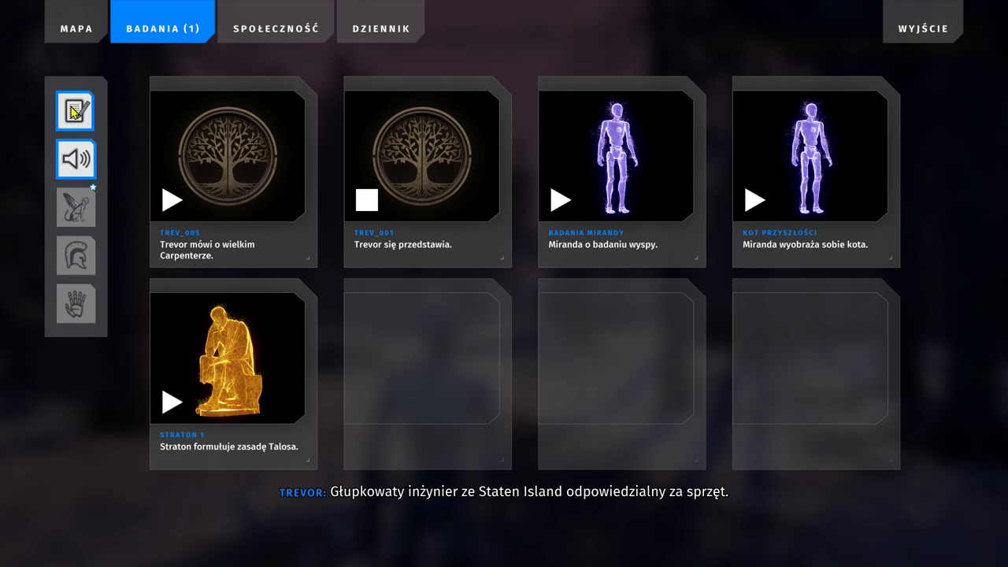